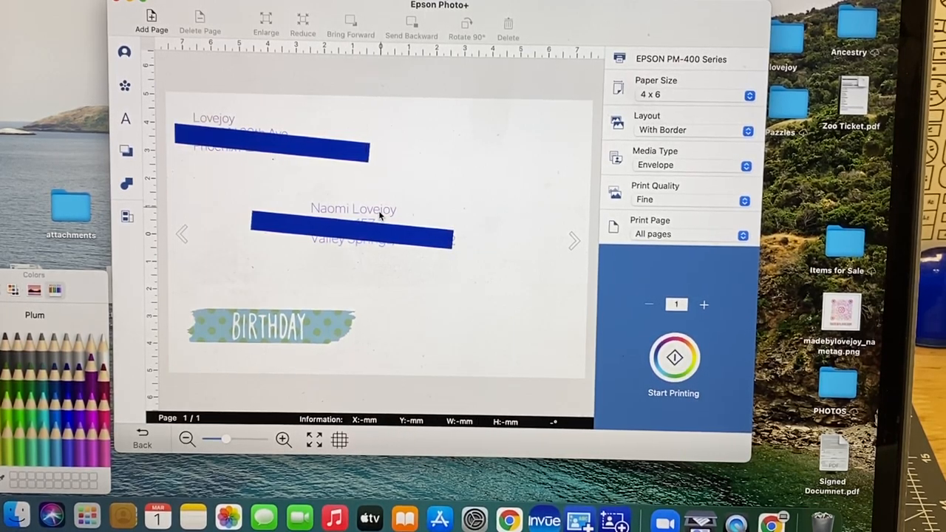
Bring up the Add Stamp panel with snowflake, music note, bow and tape graphics
{"action": "left_click", "coordinate": [353, 208]}
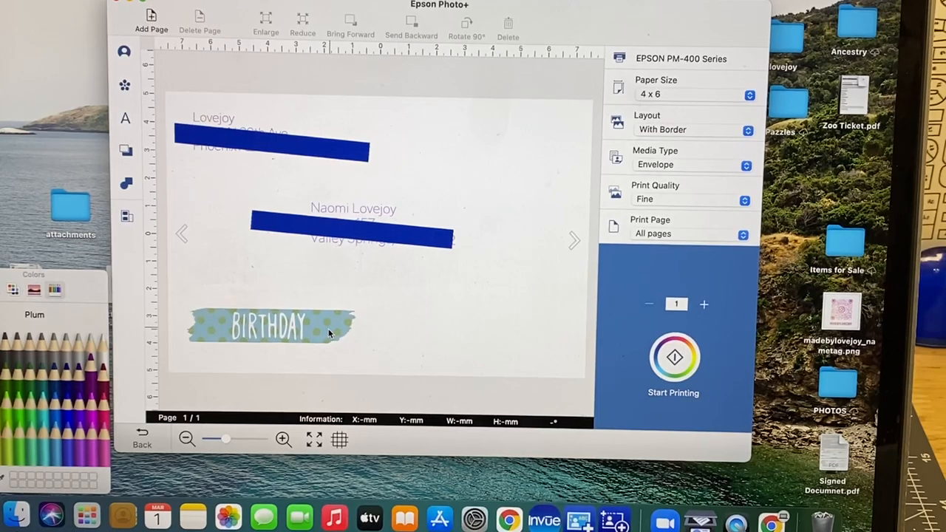
{"action": "mouse_move", "coordinate": [229, 237]}
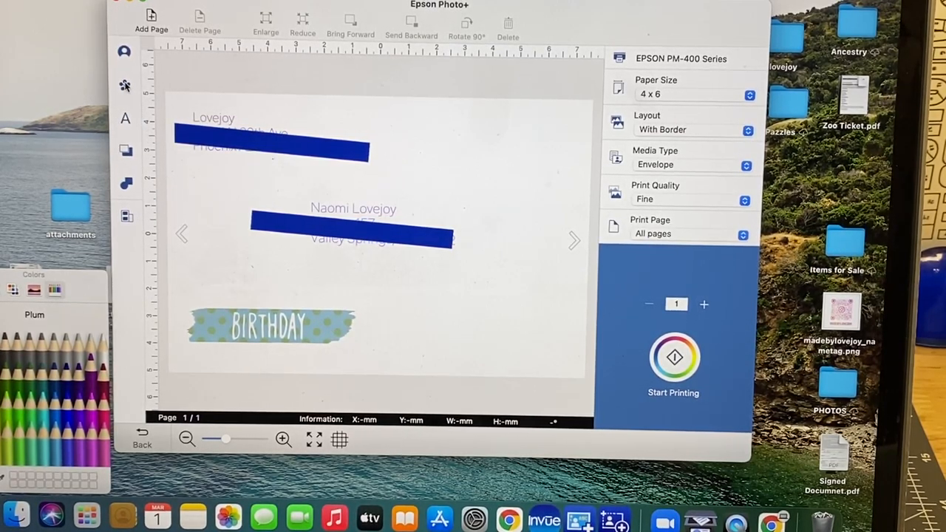
{"action": "mouse_move", "coordinate": [125, 86]}
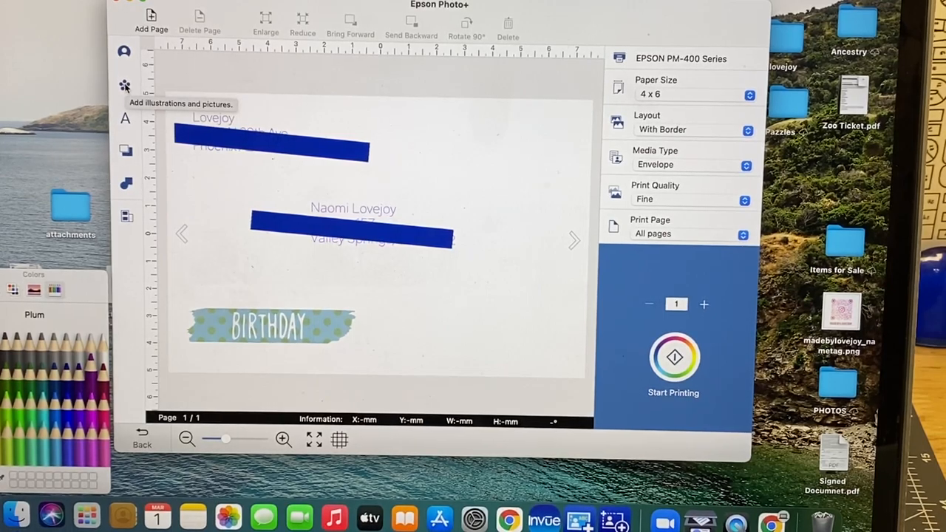
{"action": "left_click", "coordinate": [125, 86]}
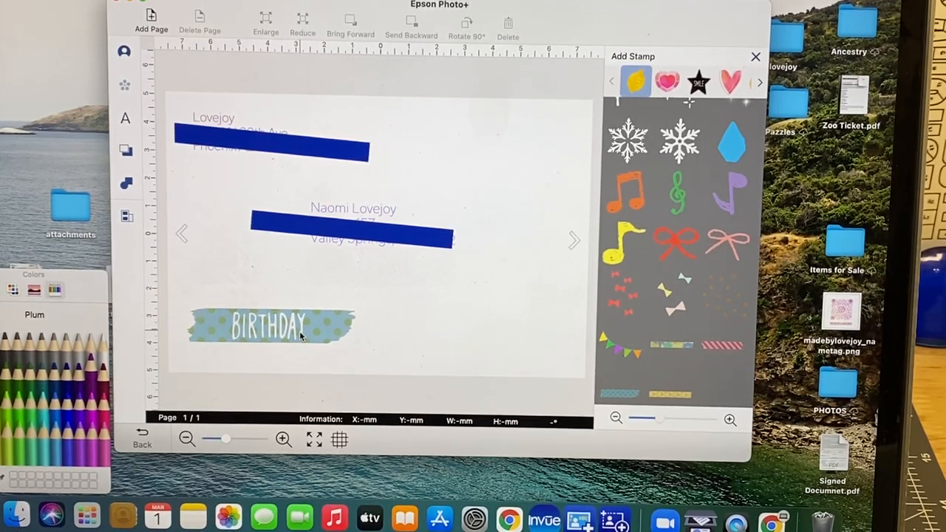
{"action": "mouse_move", "coordinate": [520, 272]}
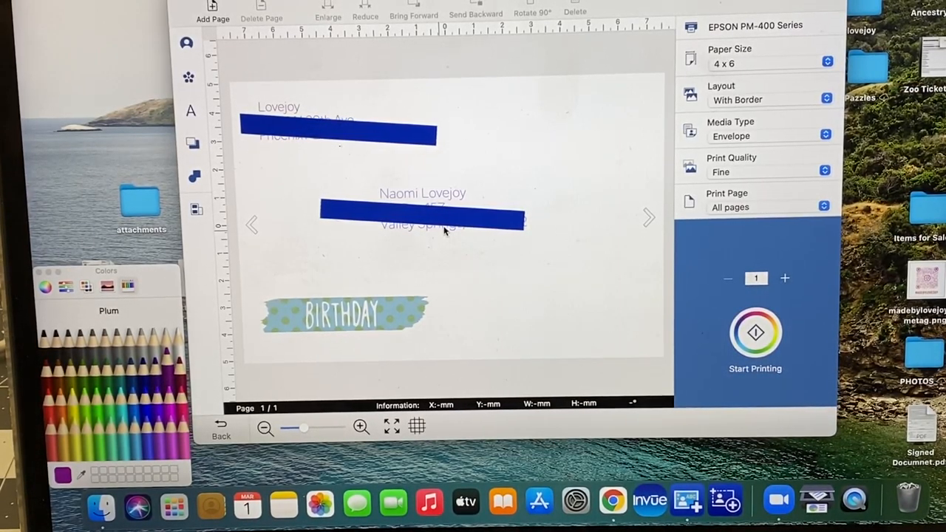
{"action": "mouse_move", "coordinate": [497, 235]}
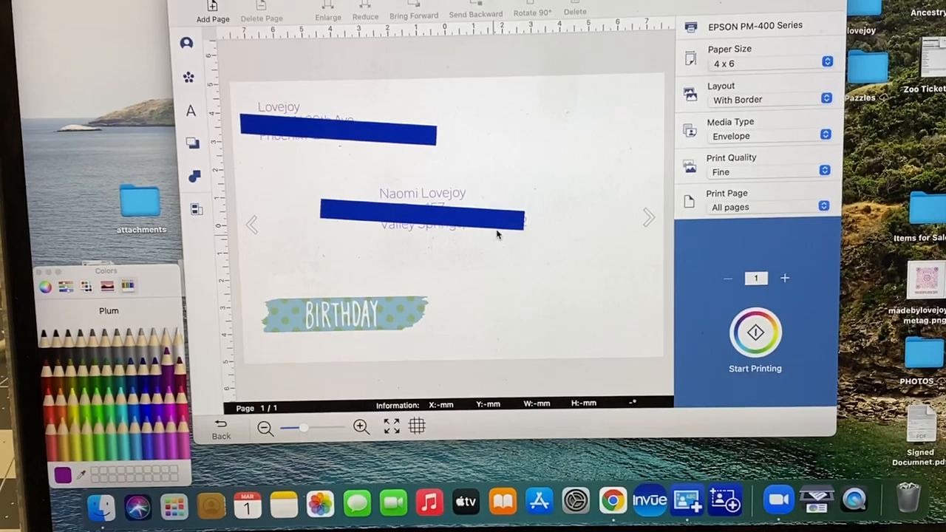